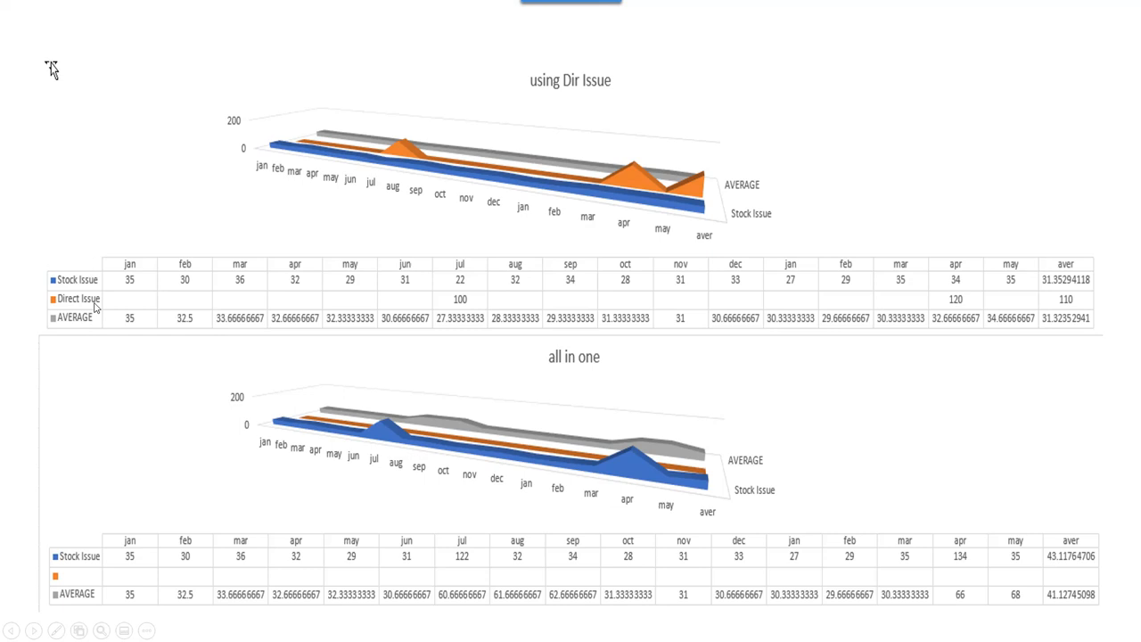
mouse_move(566, 293)
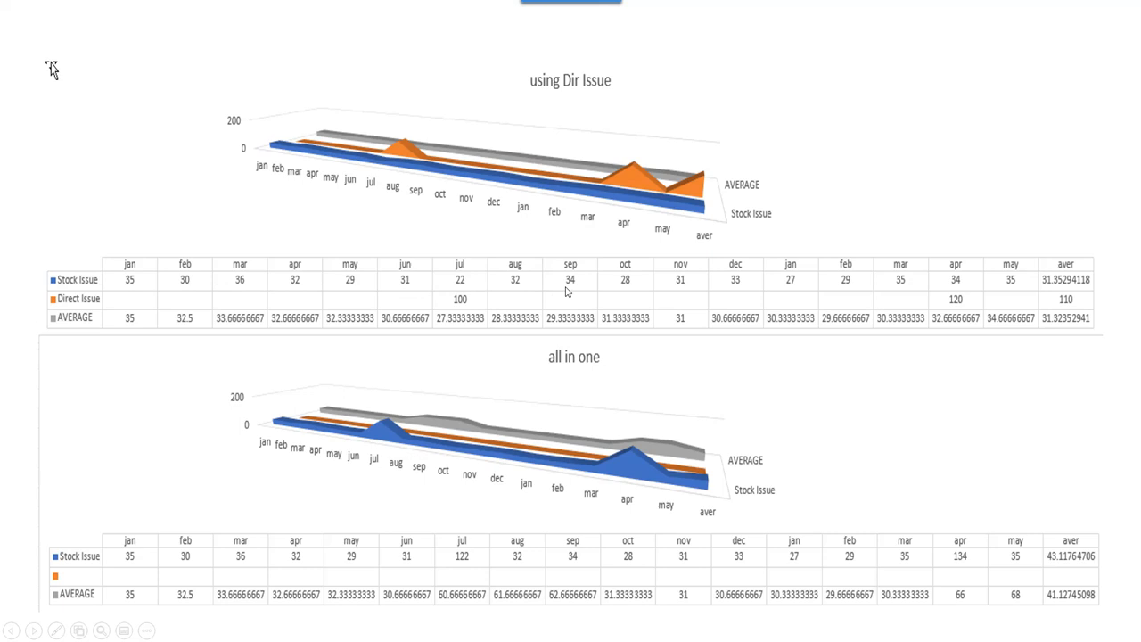
mouse_move(1045, 279)
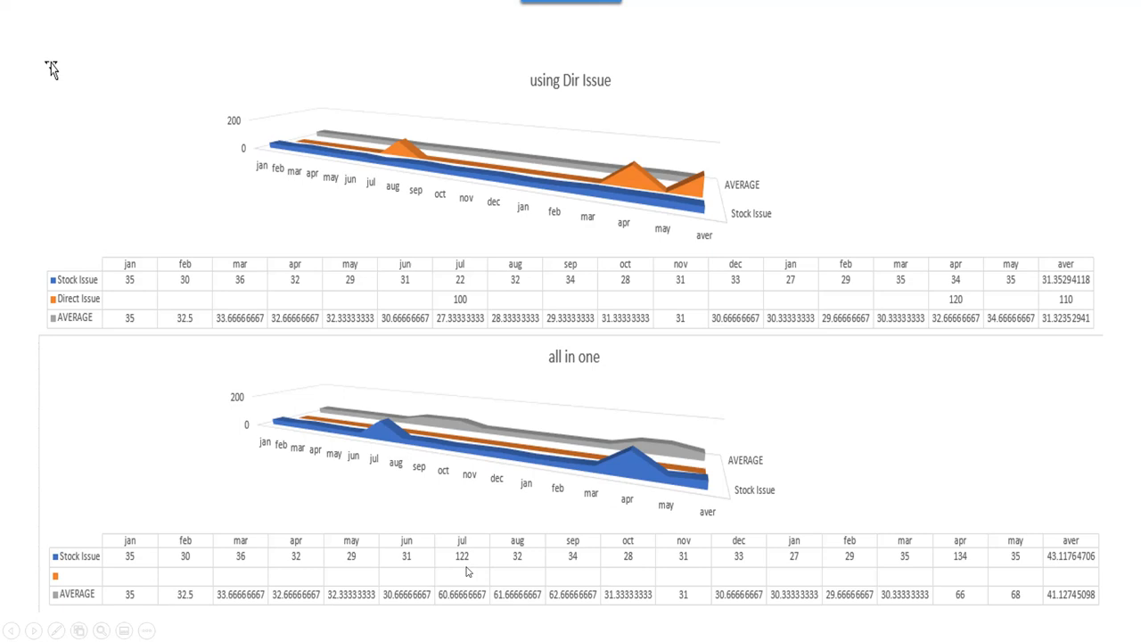
mouse_move(1074, 573)
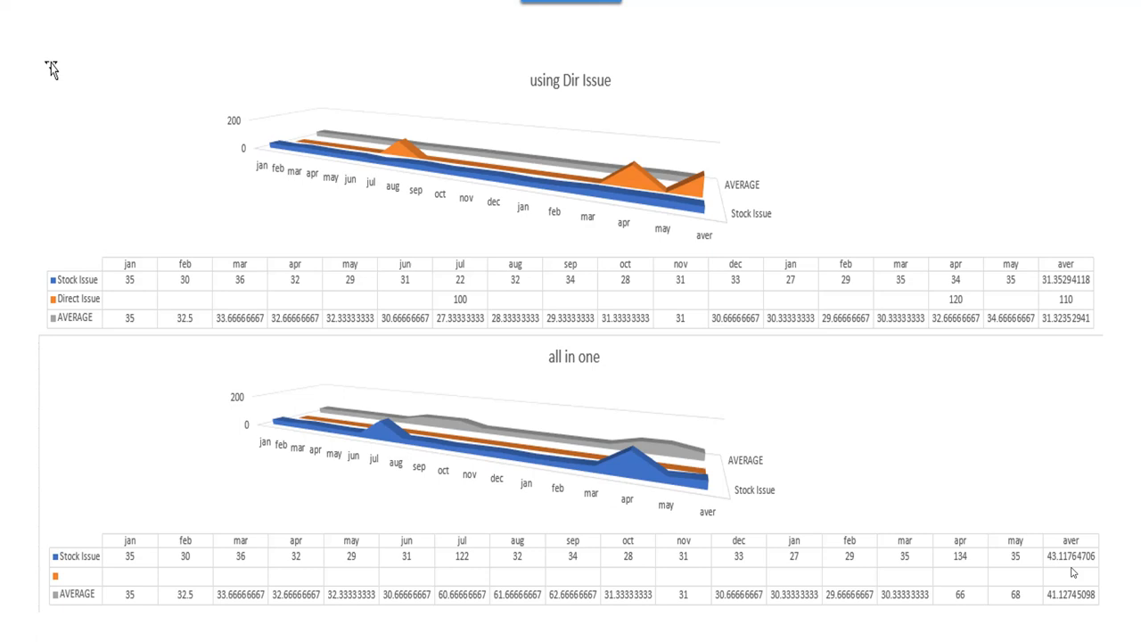
mouse_move(1012, 449)
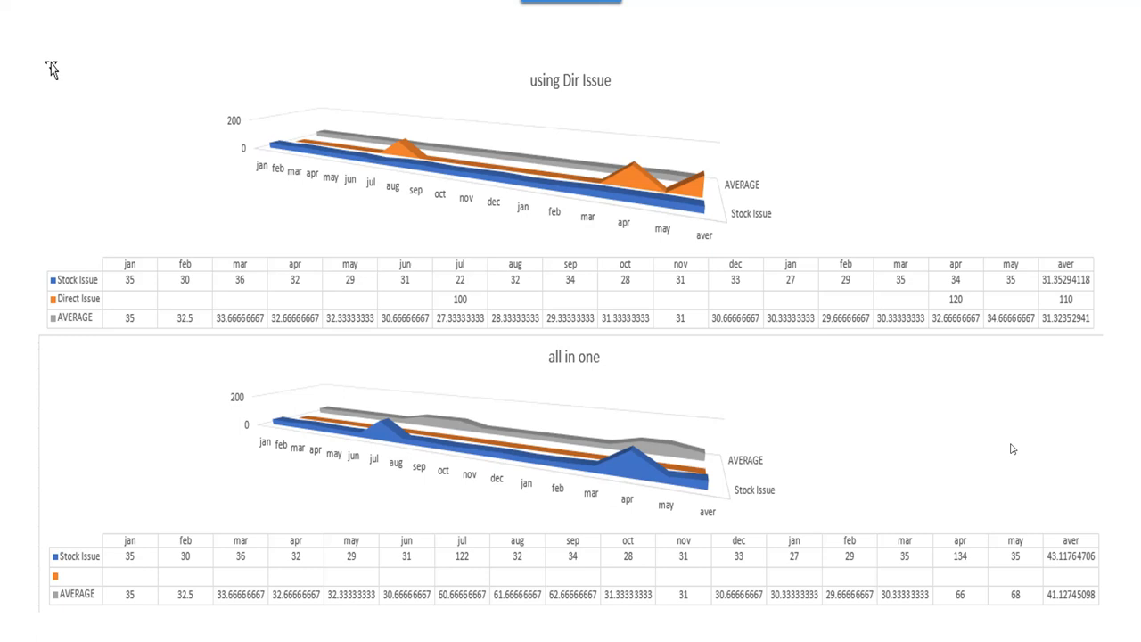
mouse_move(1115, 563)
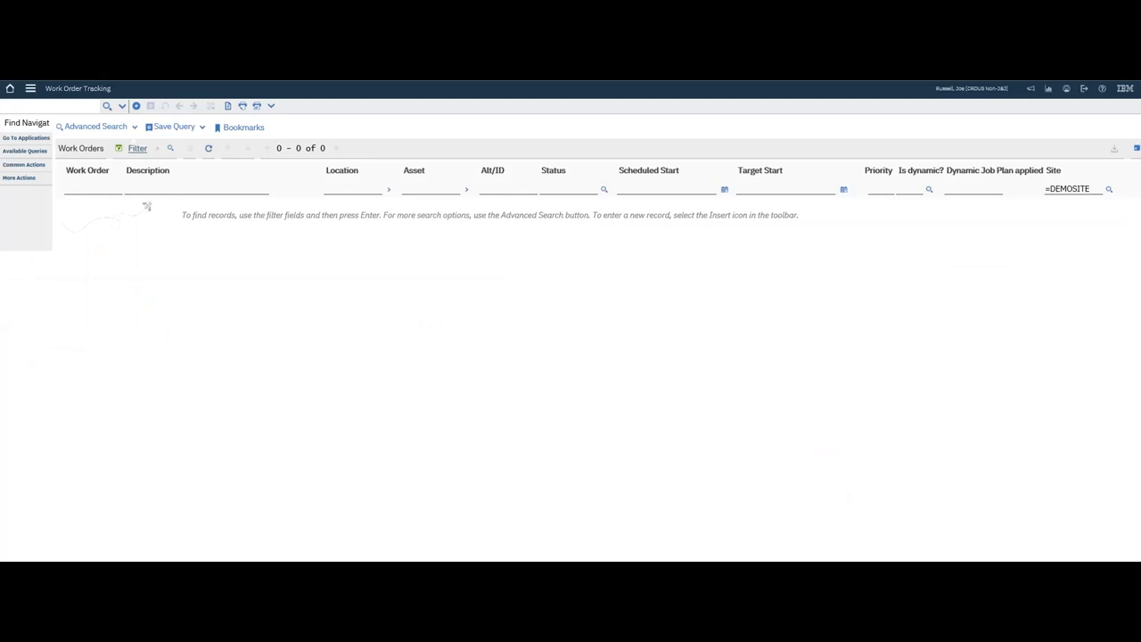
- Start a new work order described 'proj' with work type OTHER
click(151, 105)
text(p)
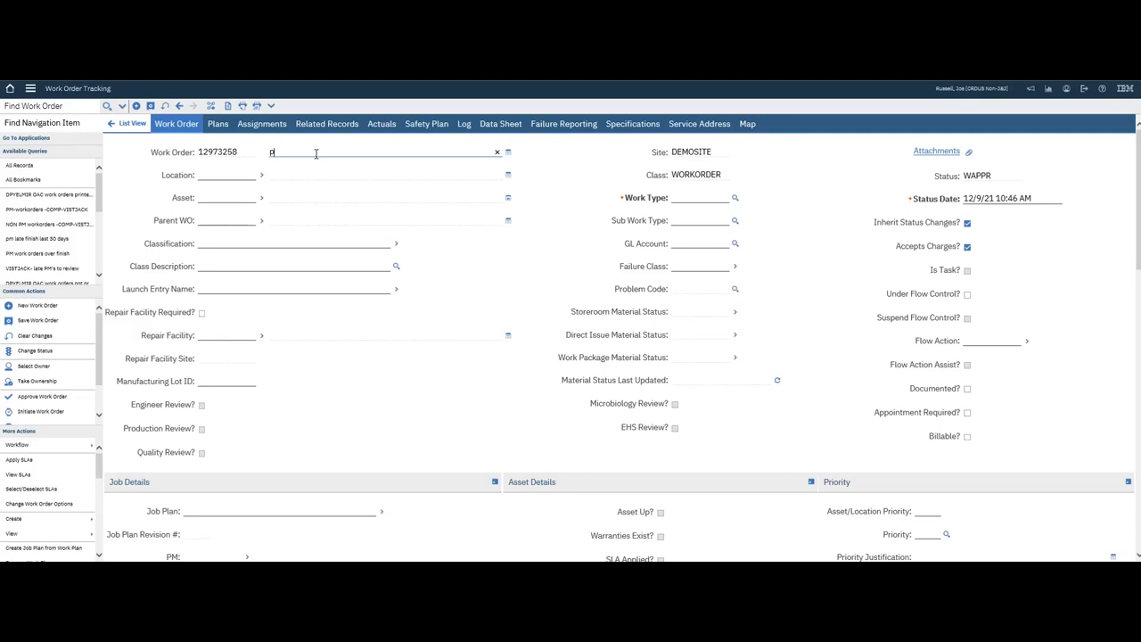
text(roj)
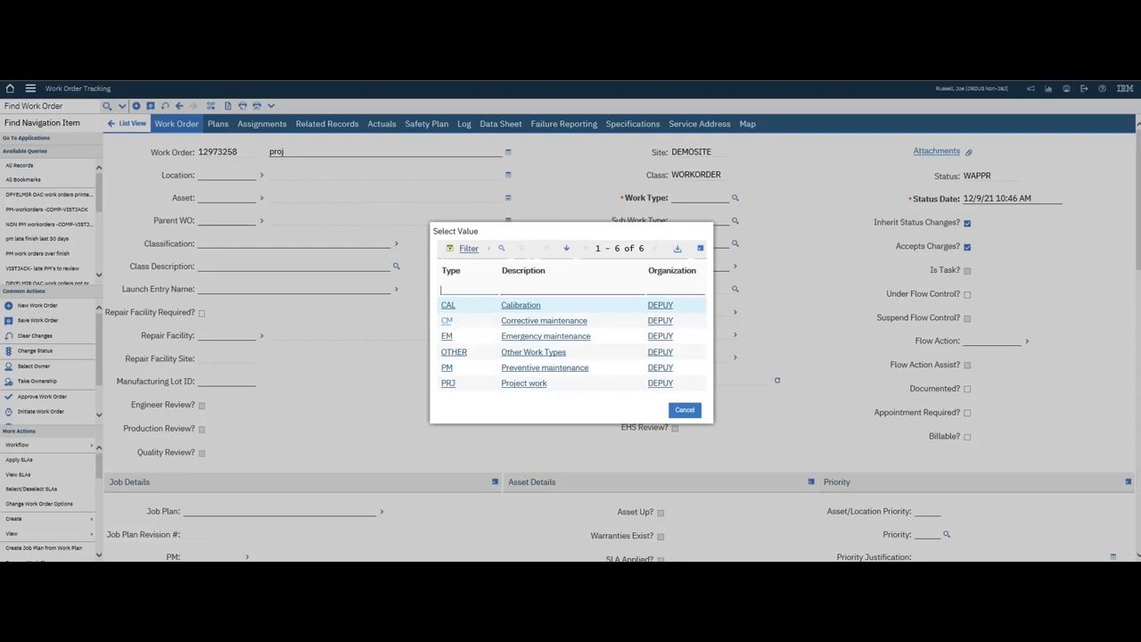
click(454, 351)
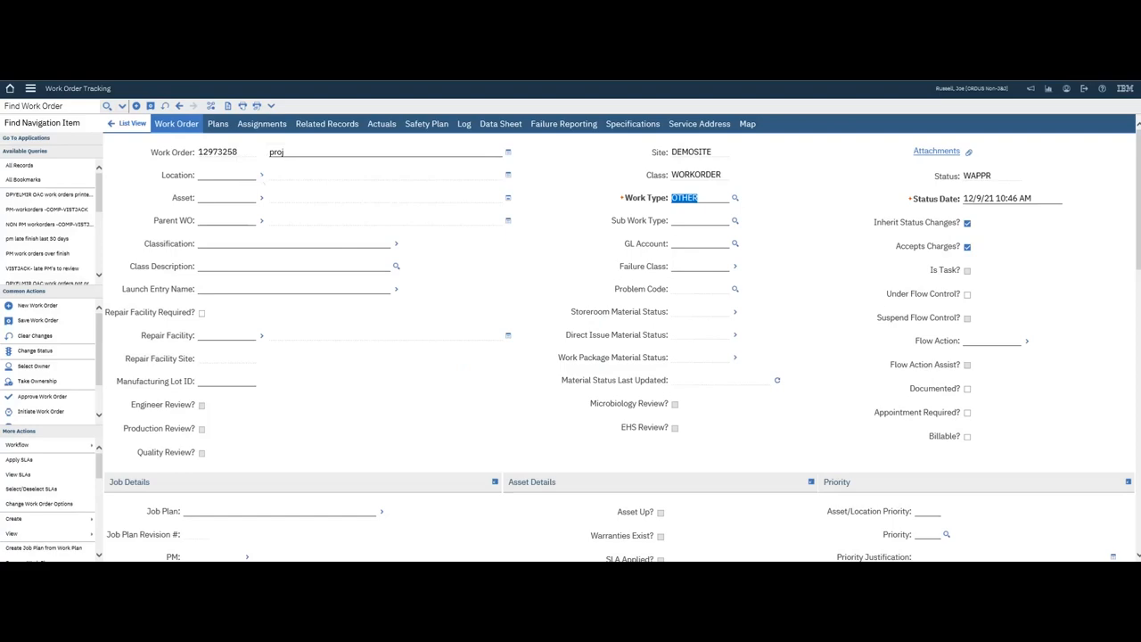
scroll(down, 3)
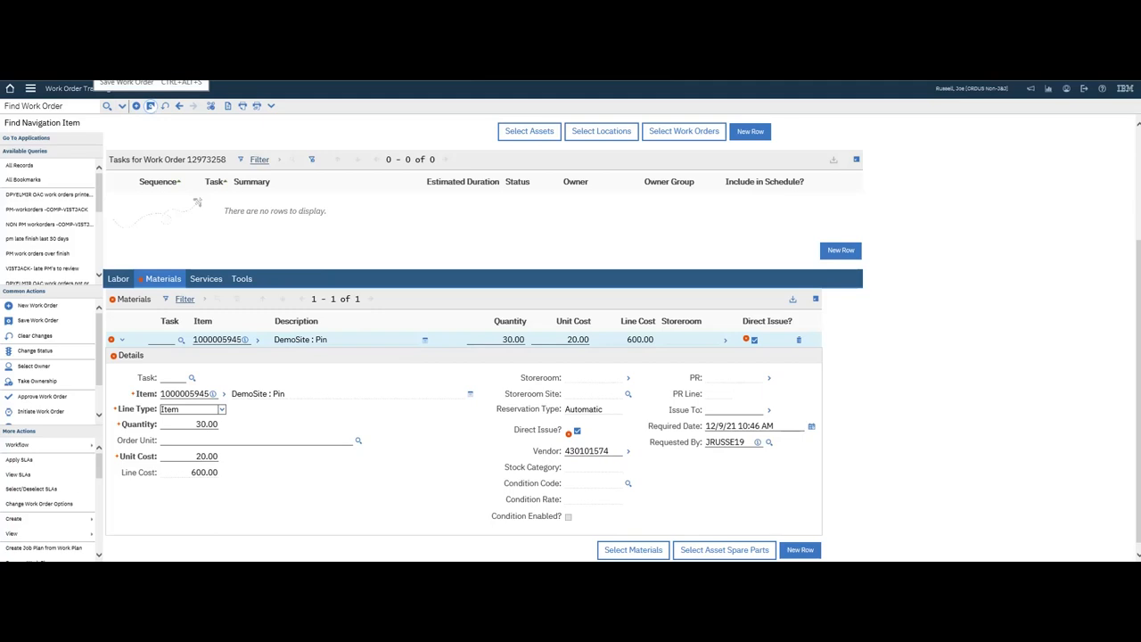
- Save the work order with its 30-pin direct-issue material line at 20.00
click(810, 426)
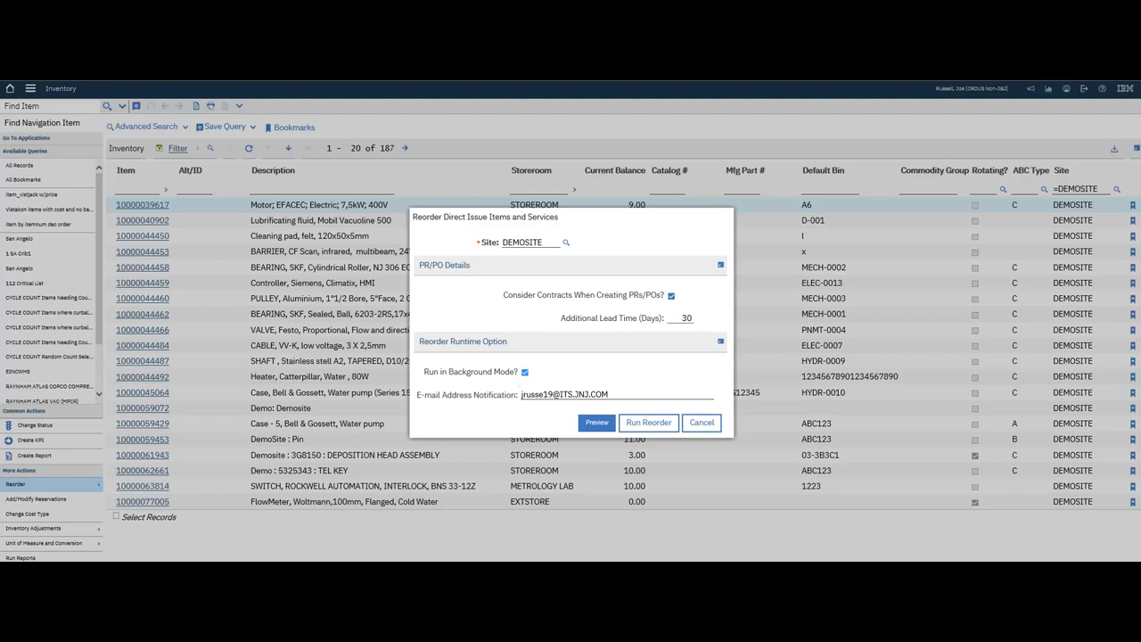
- Preview the direct-issue reorder details for DEMOSITE and run the reorder
click(595, 423)
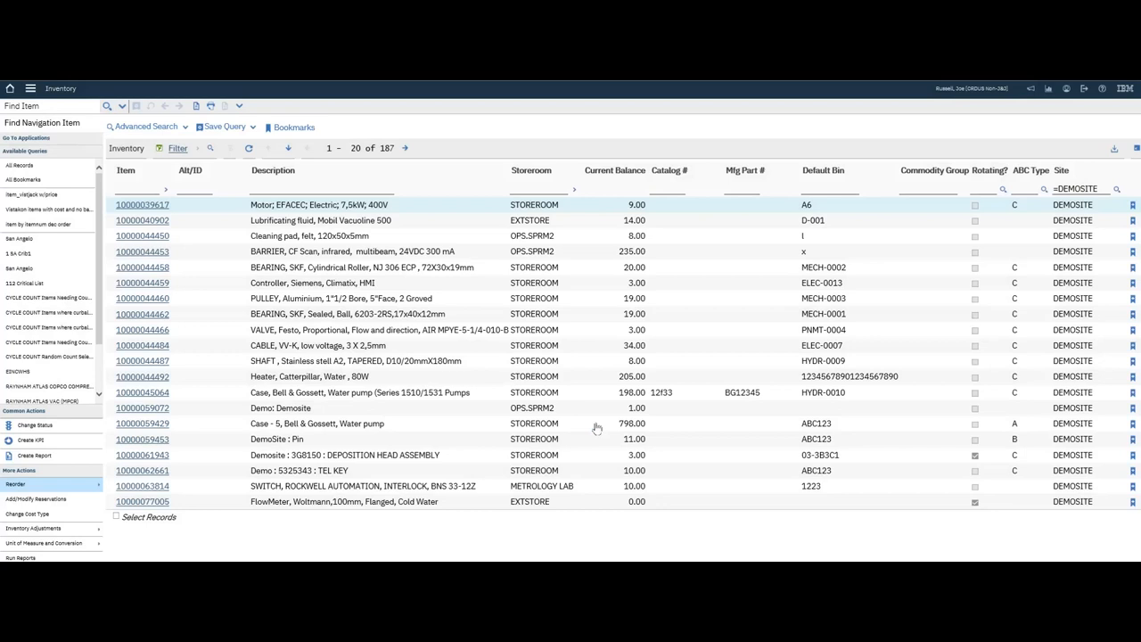
click(15, 483)
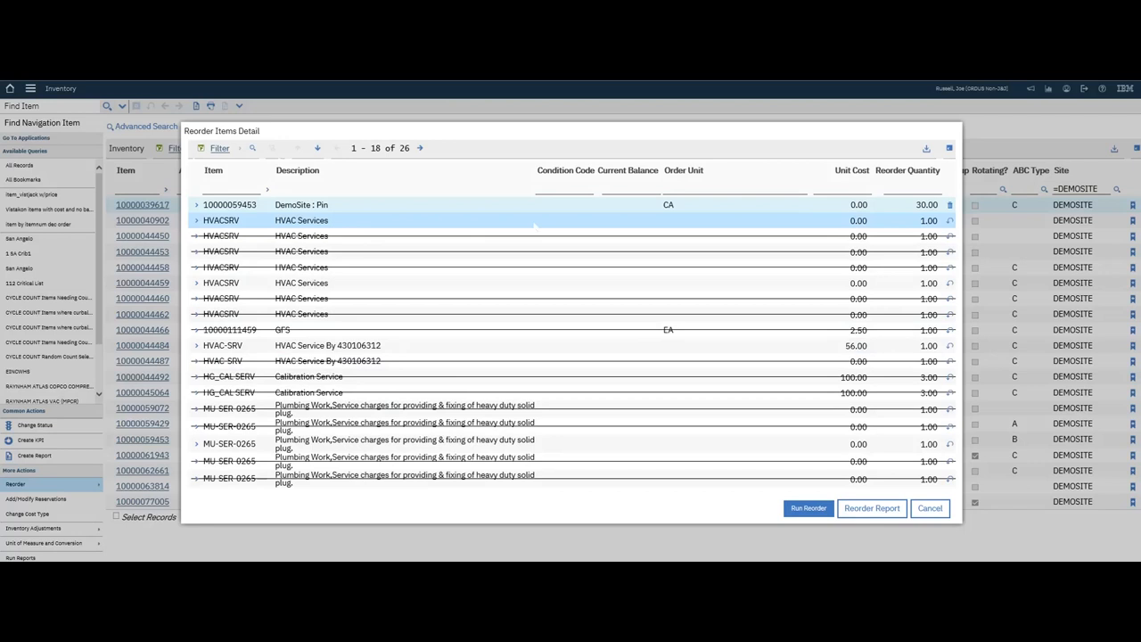
click(807, 508)
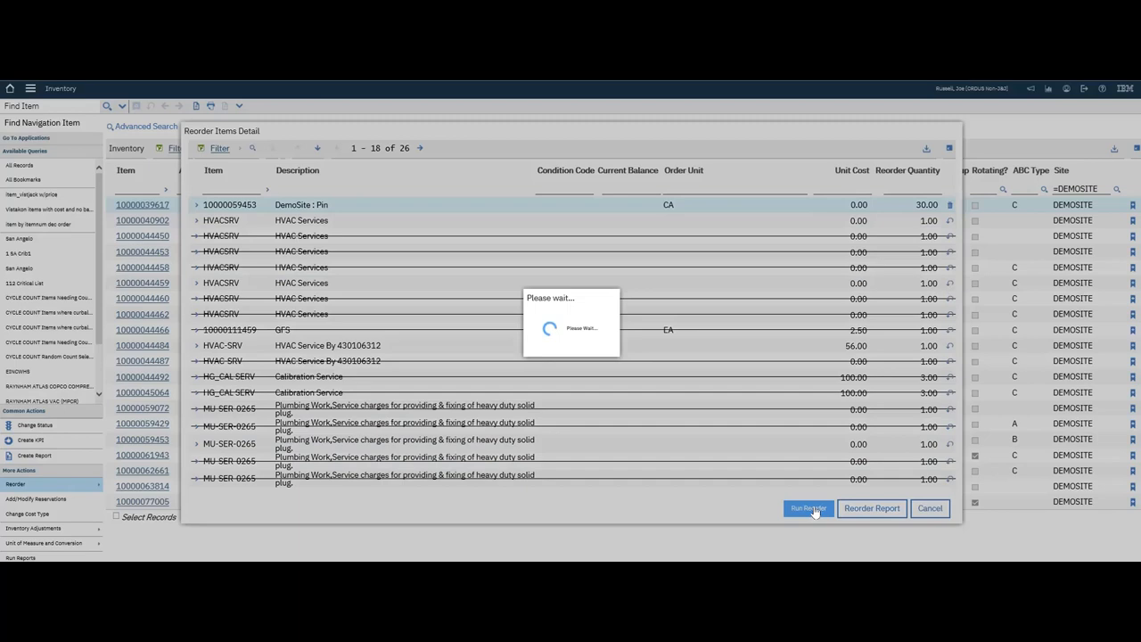
click(807, 508)
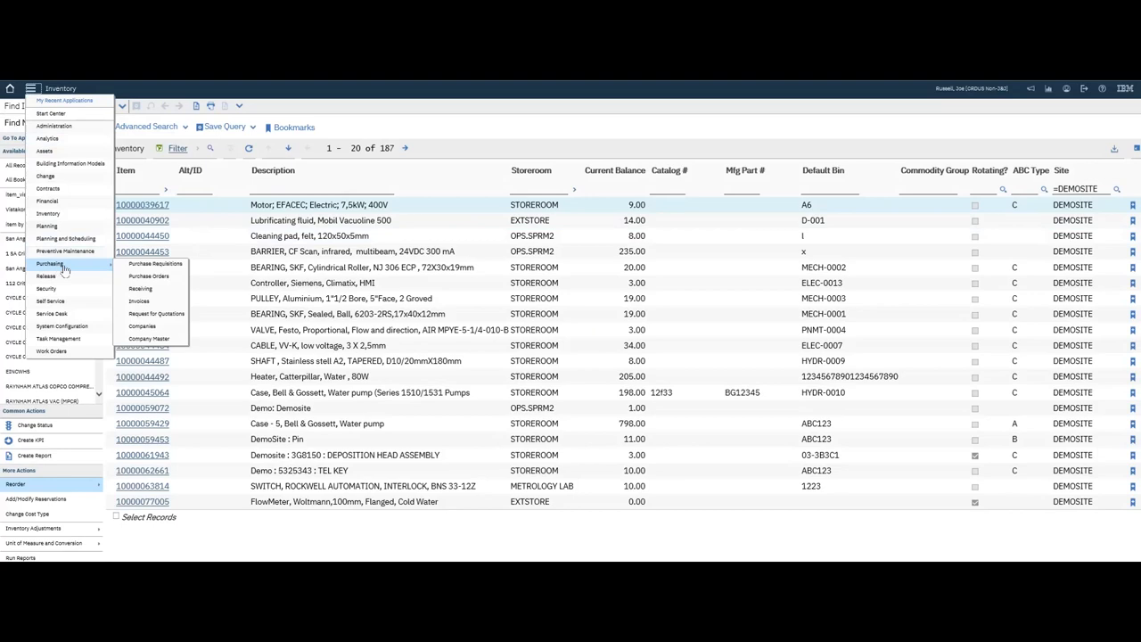
- Review requisition 39273's line of 30 DemoSite Pins for work order 12973258
click(156, 263)
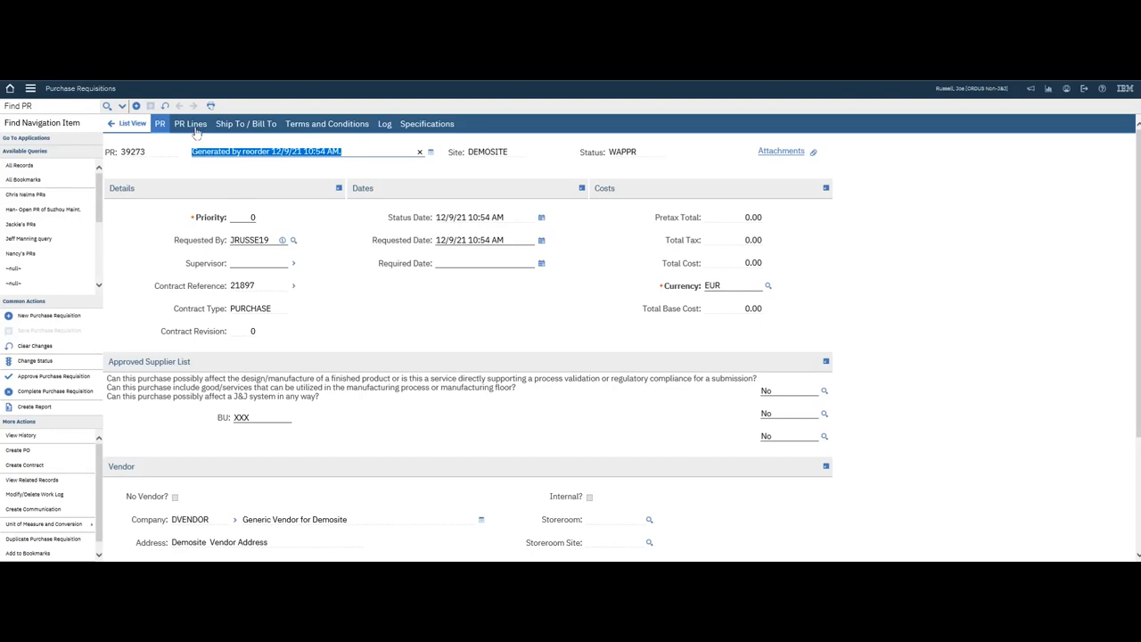
click(189, 123)
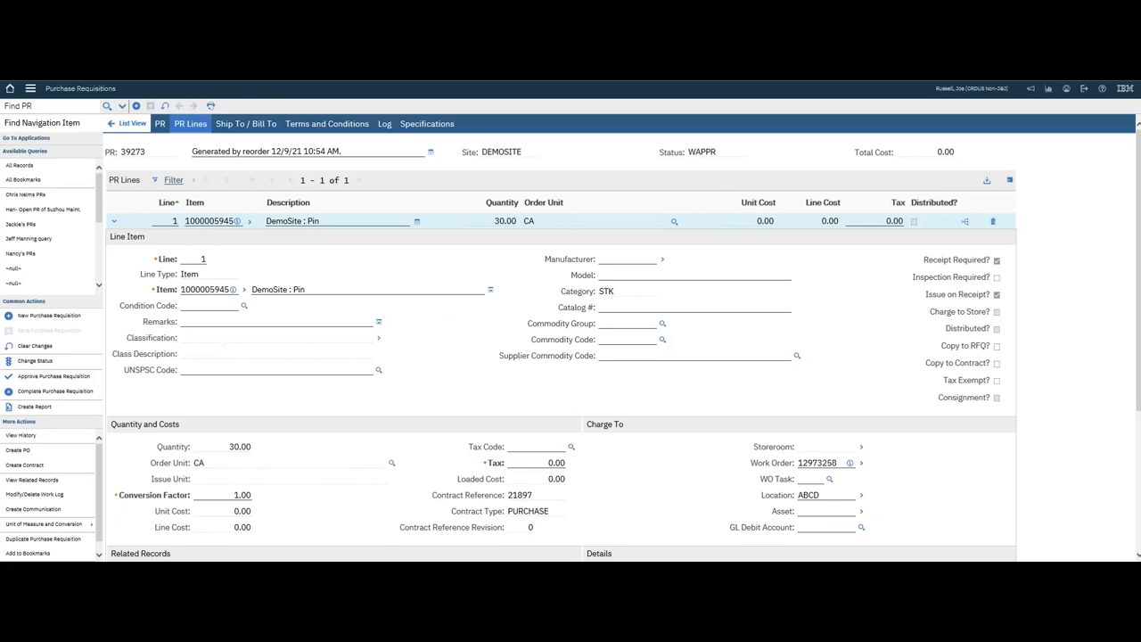
click(54, 375)
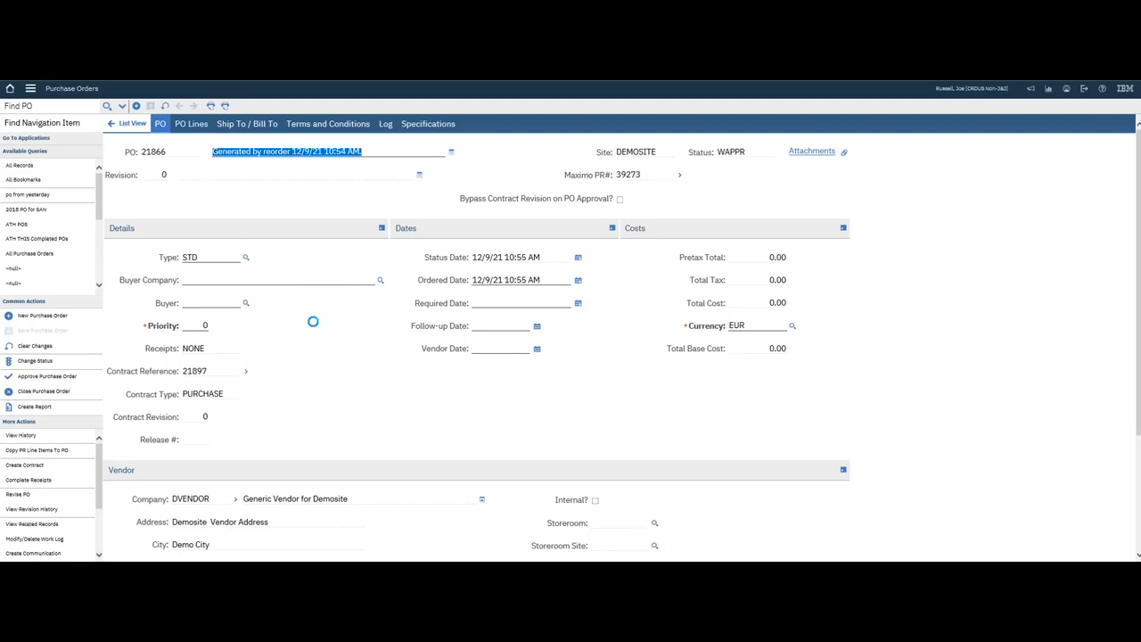
- Check PO 21866's 30-pin line, then return to the purchase order list
click(191, 123)
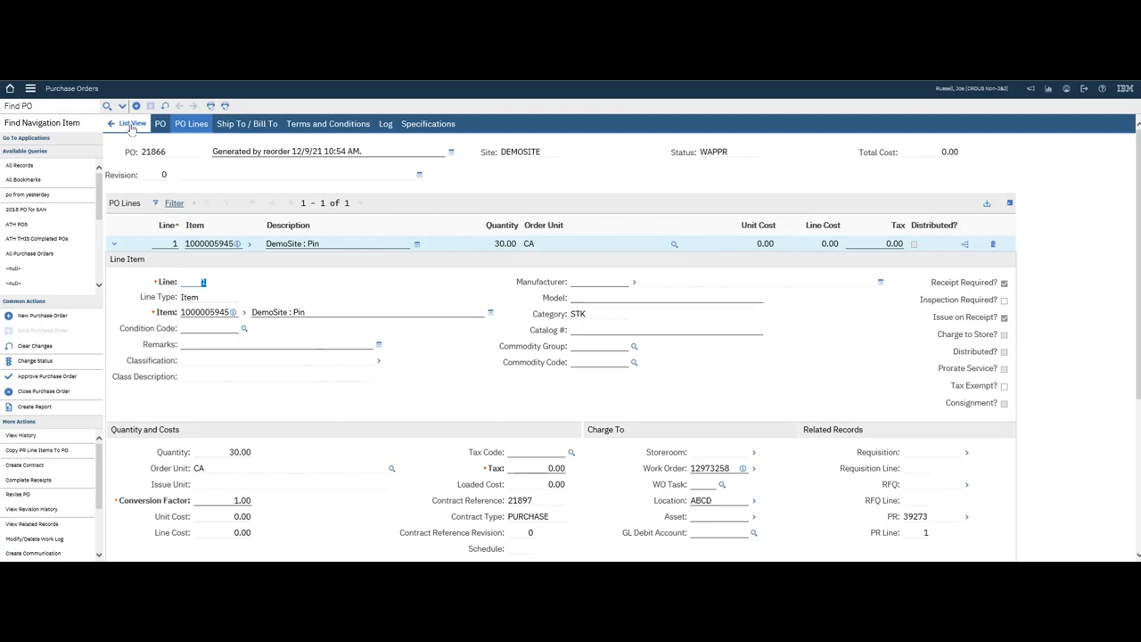
click(46, 376)
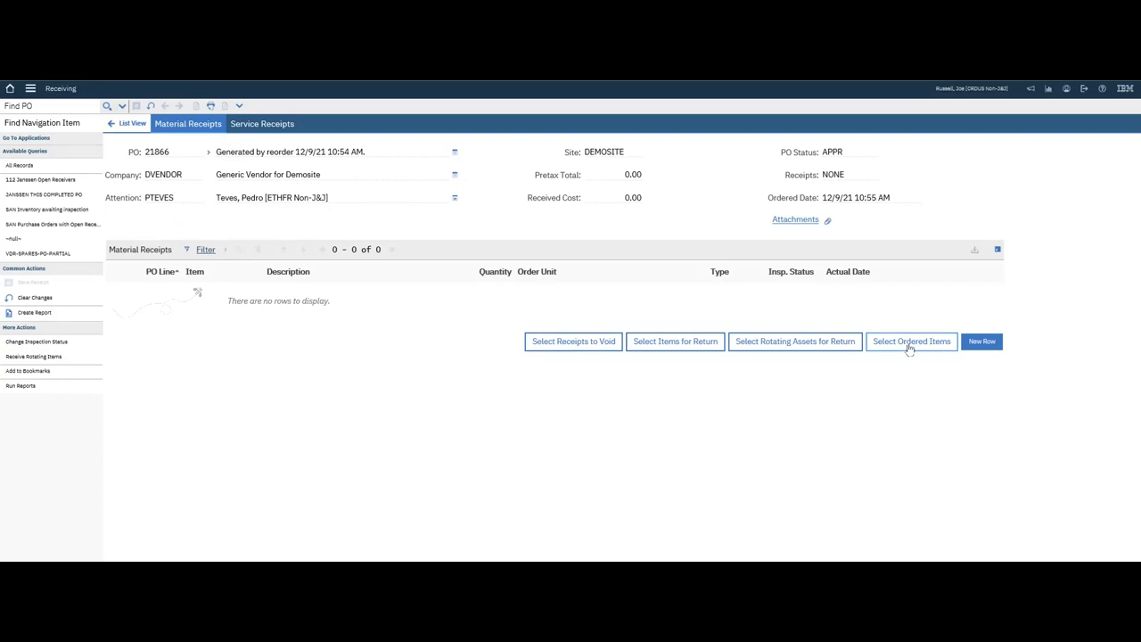
- Select the ordered pin line on PO 21866 and confirm its receipt
click(911, 342)
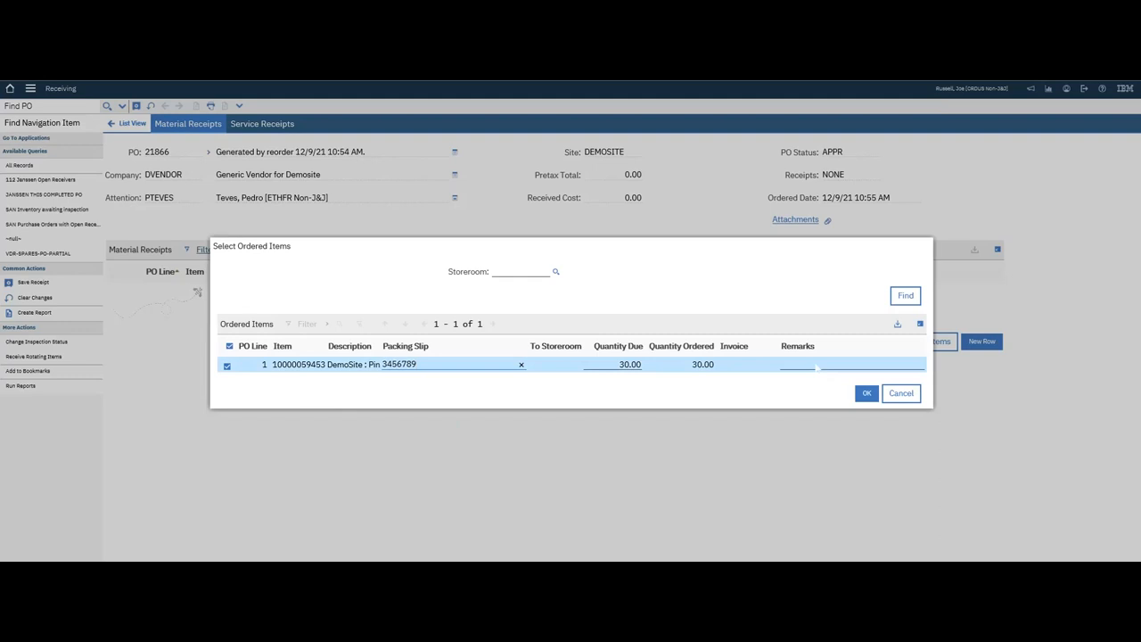
click(866, 394)
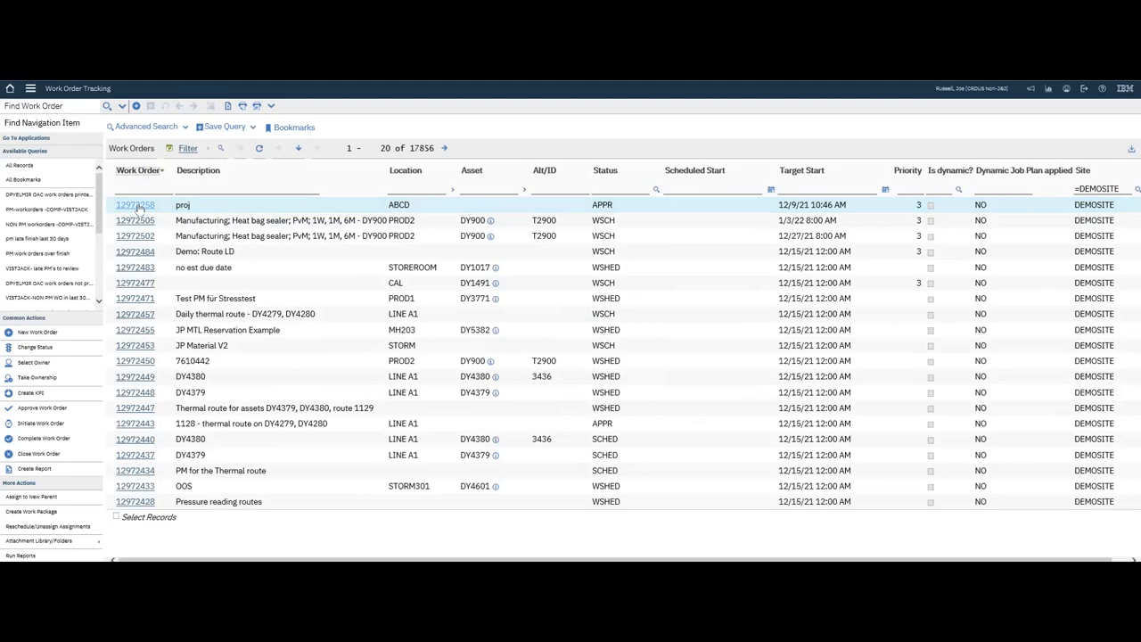
- Open work order 12973258 ('proj', DEMOSITE, APPR) from the list
click(136, 204)
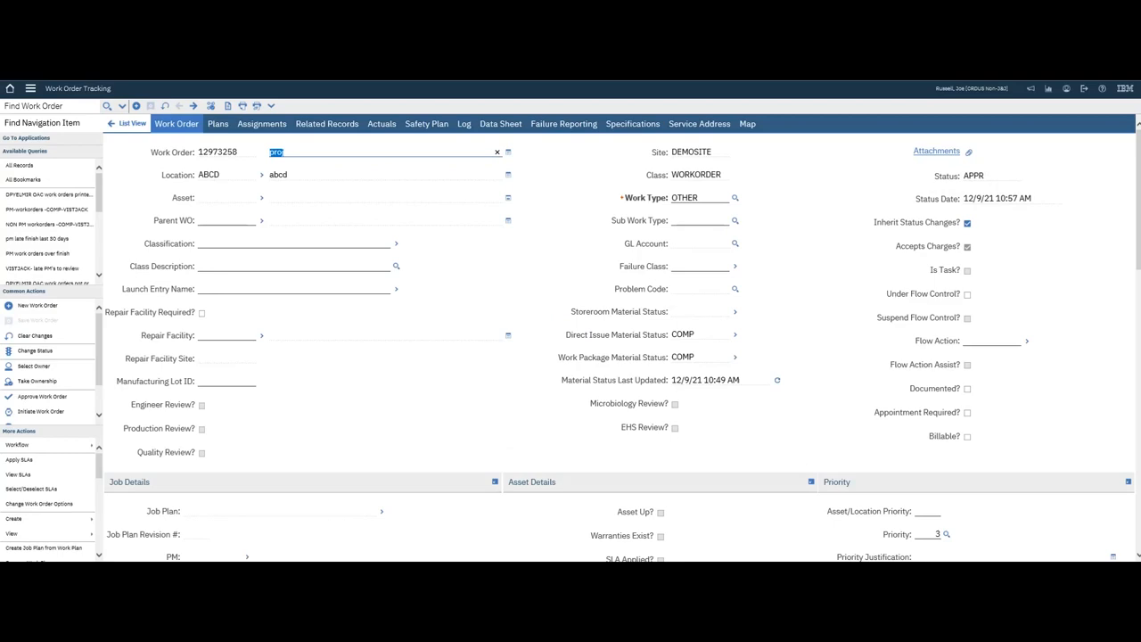